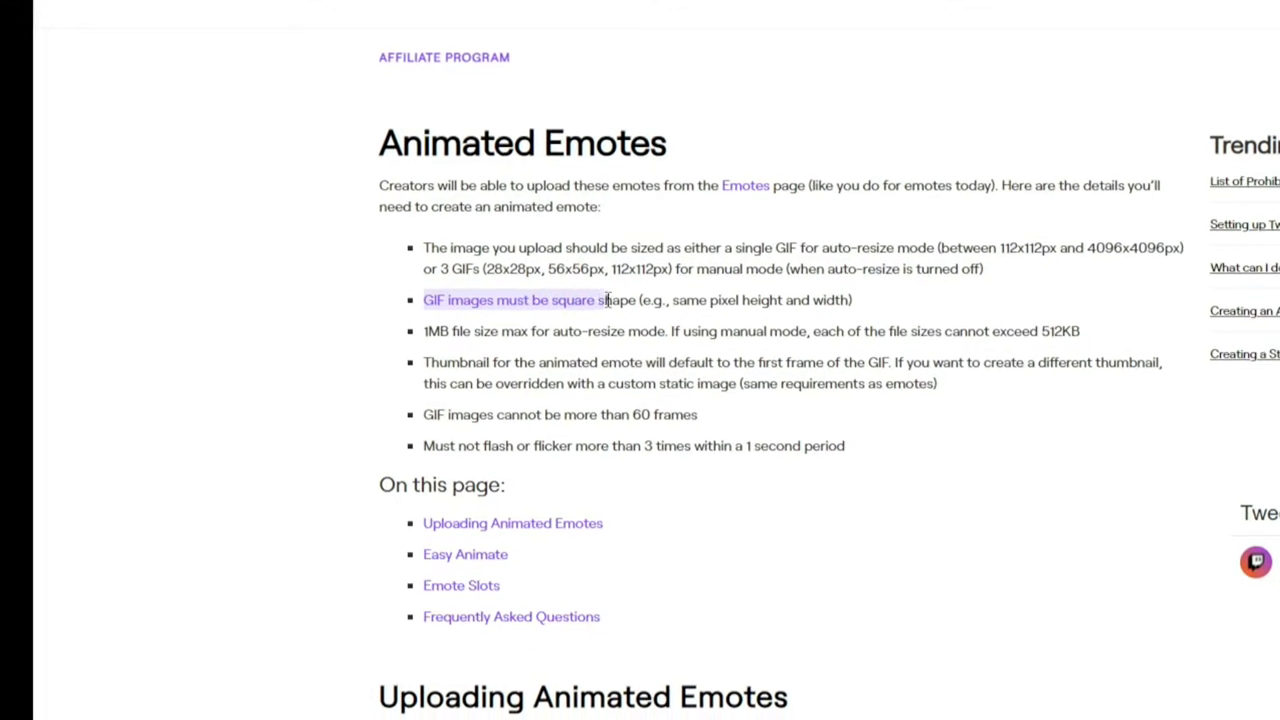
# Step: Search GIPHY for 'thum' and save the thumbs-up kid GIF to Downloads as Thumbsup1.gif
pyautogui.scroll(-3)
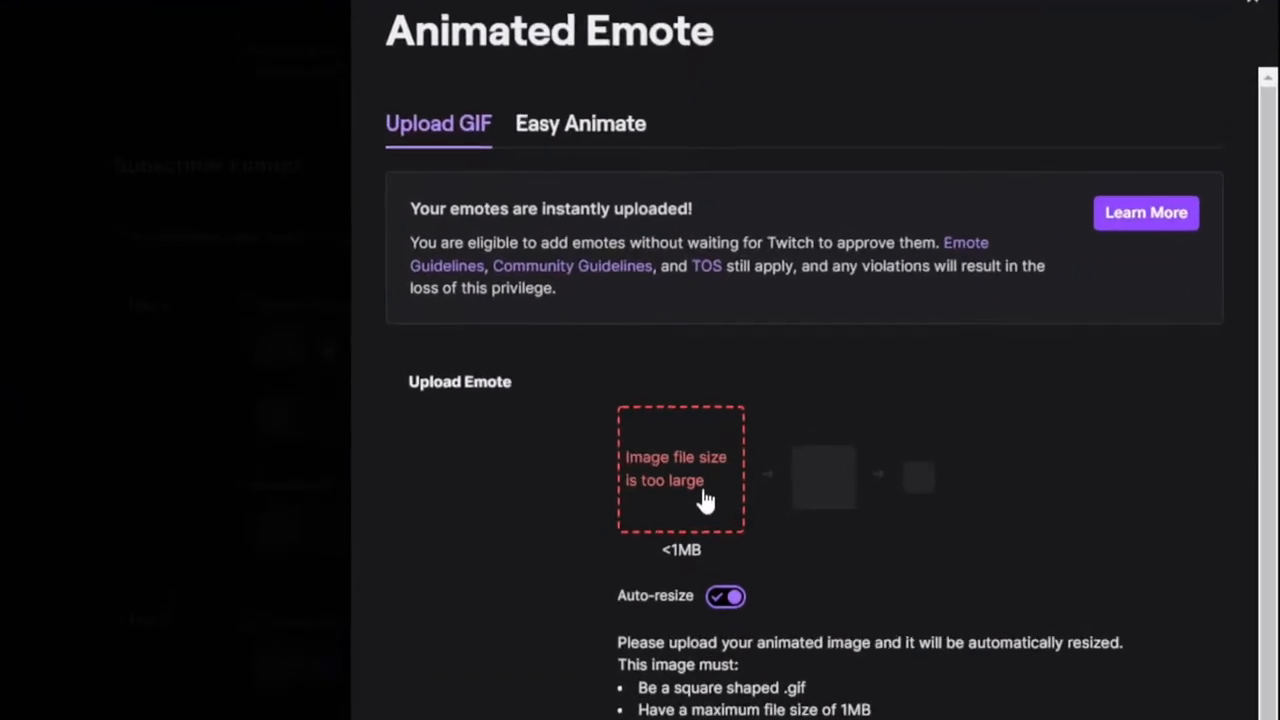
pyautogui.scroll(-3)
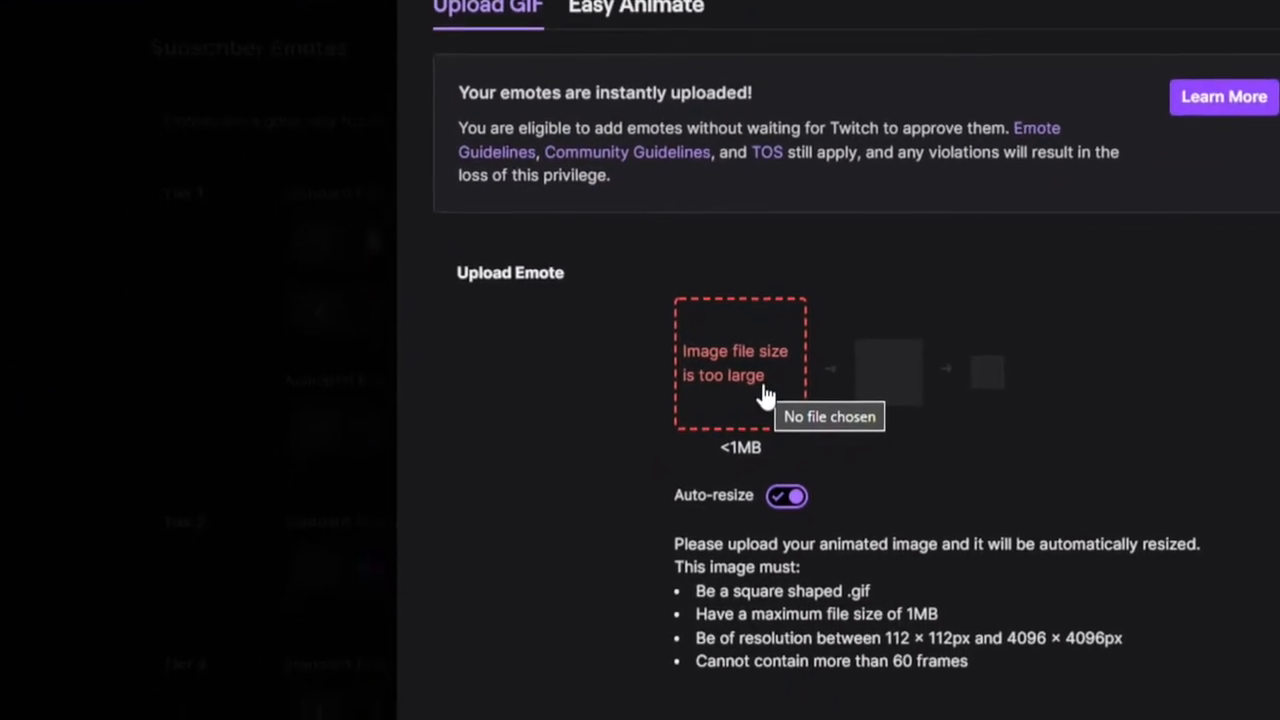
pyautogui.scroll(-3)
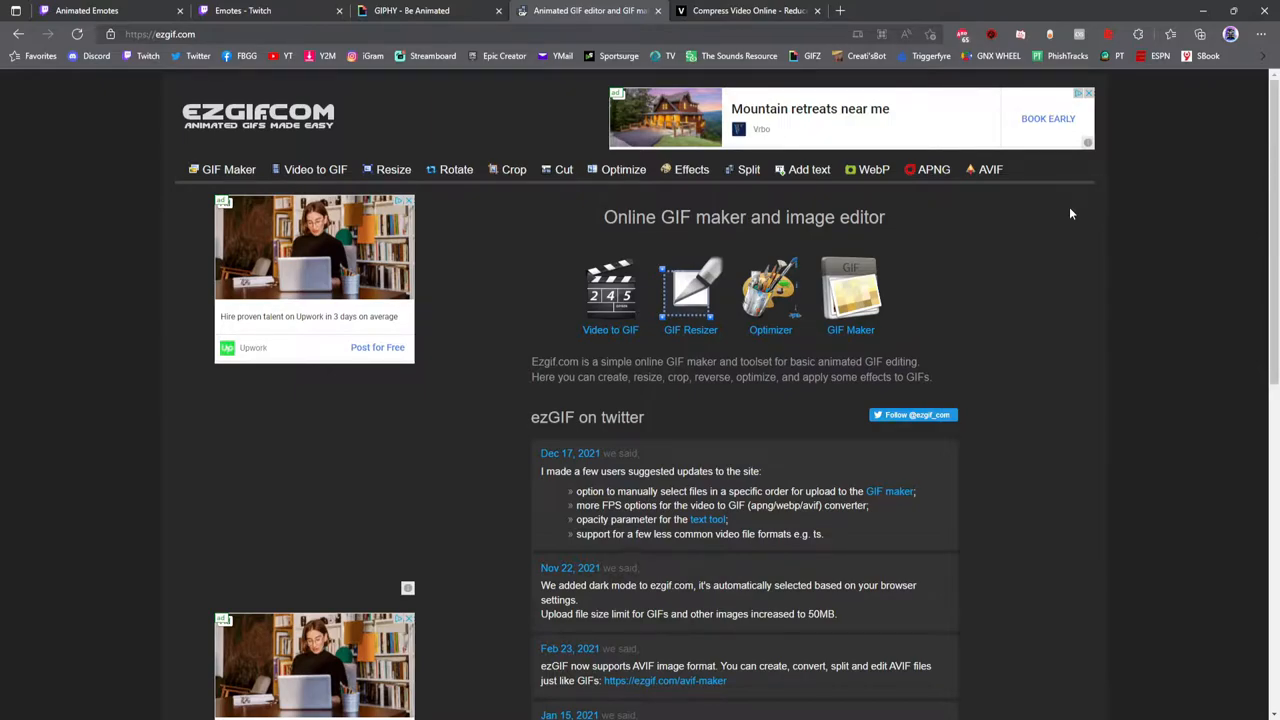
pyautogui.moveTo(998, 193)
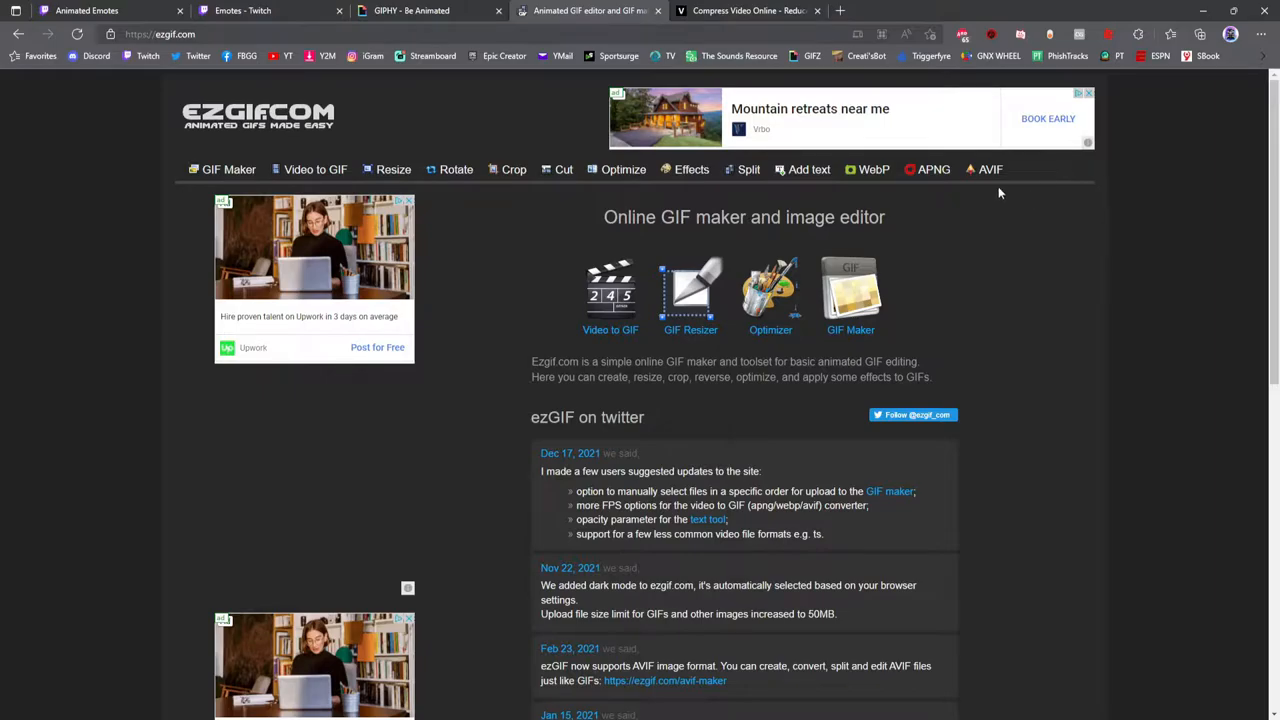
pyautogui.moveTo(323, 186)
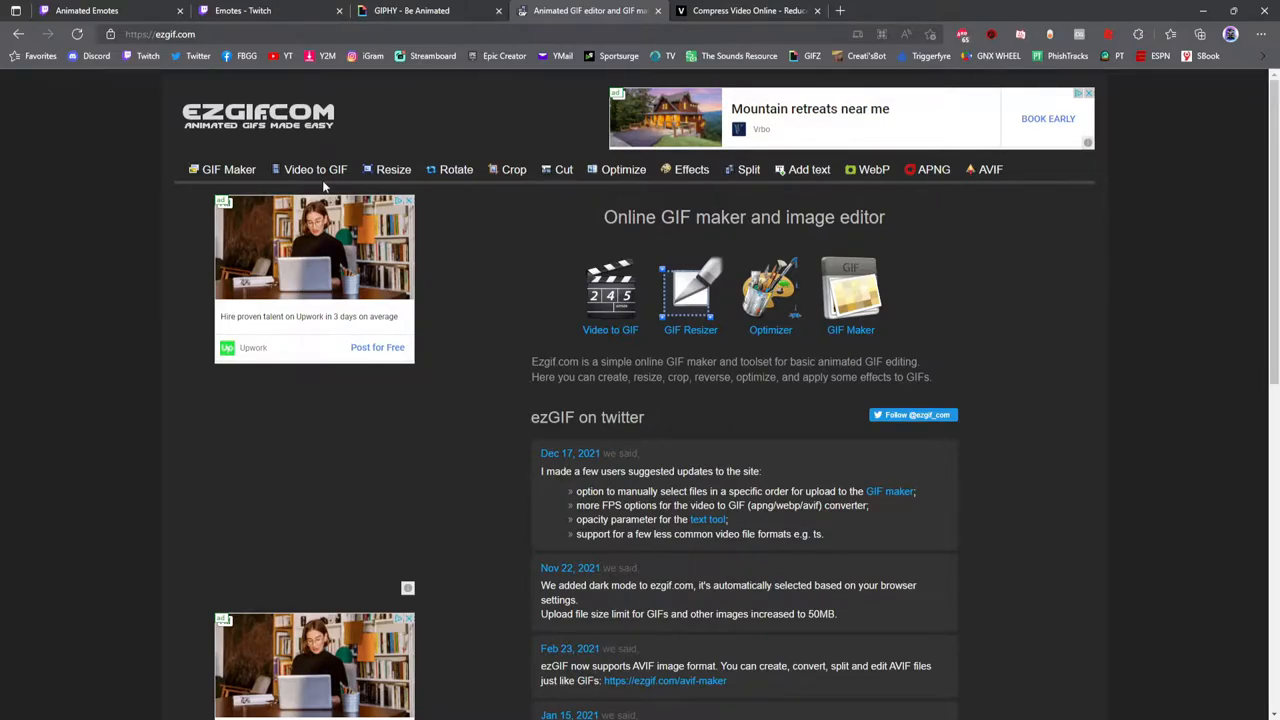
pyautogui.click(411, 10)
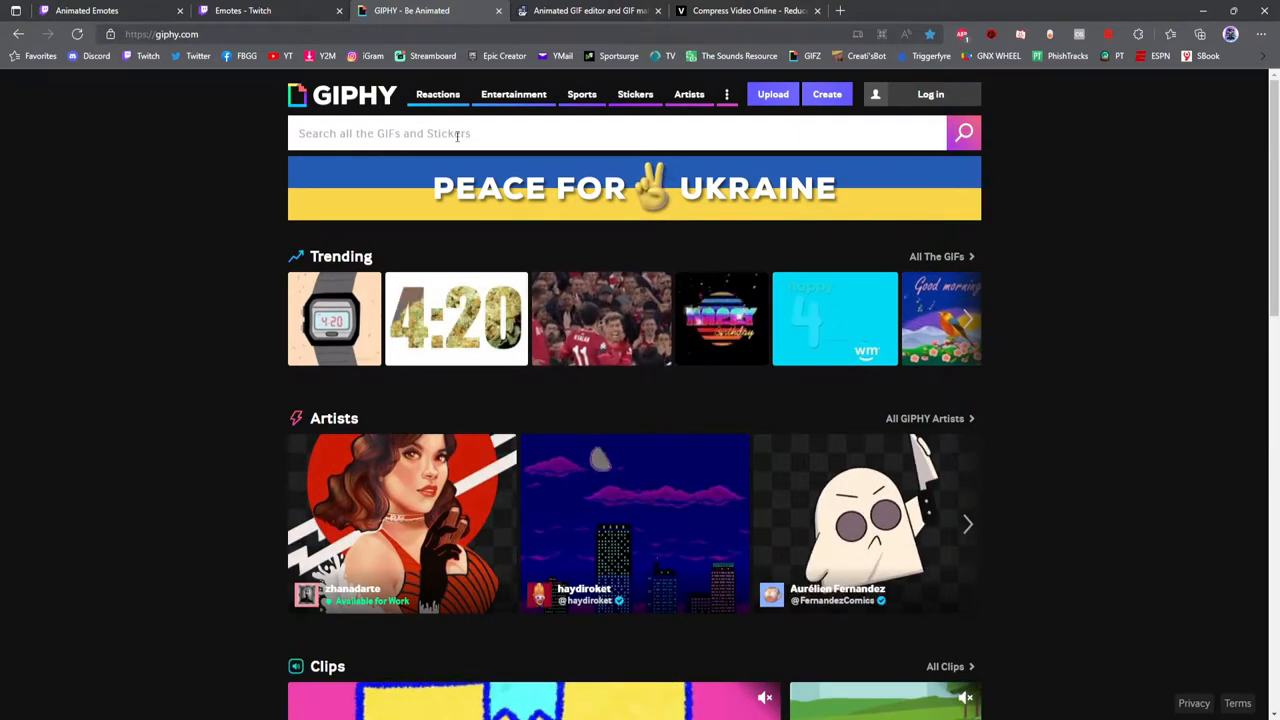
pyautogui.write('thum')
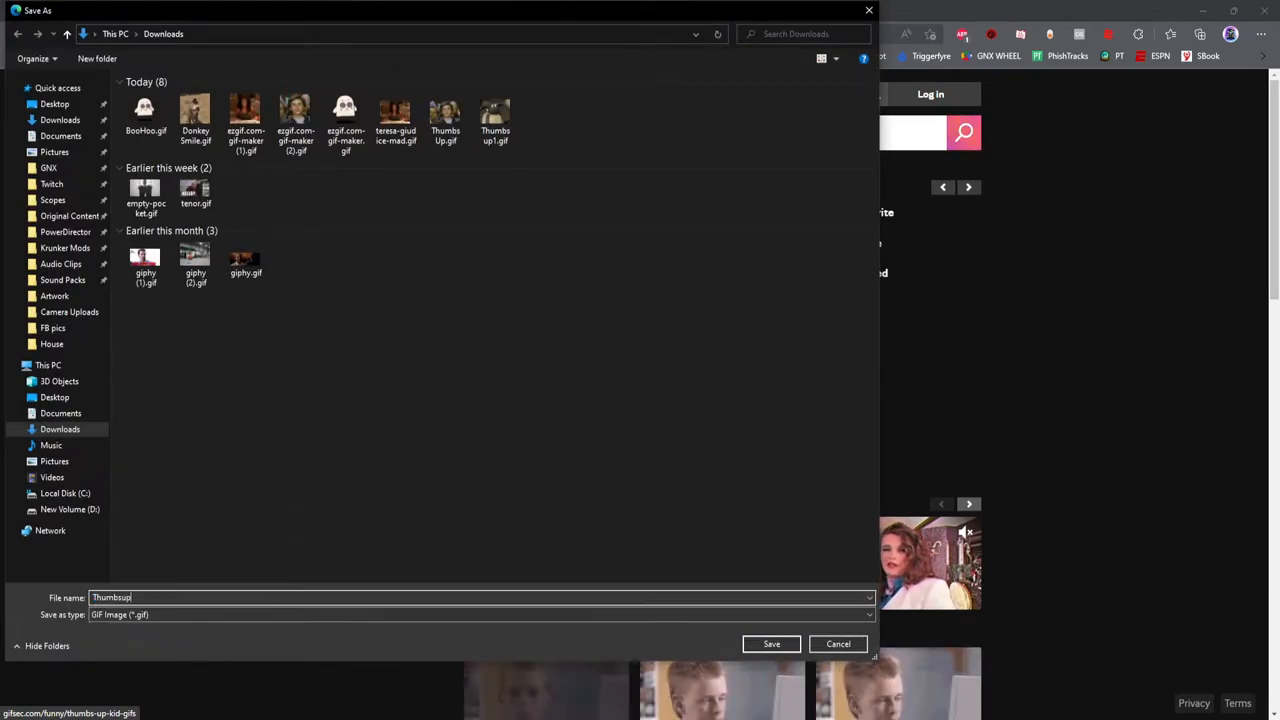
pyautogui.click(771, 643)
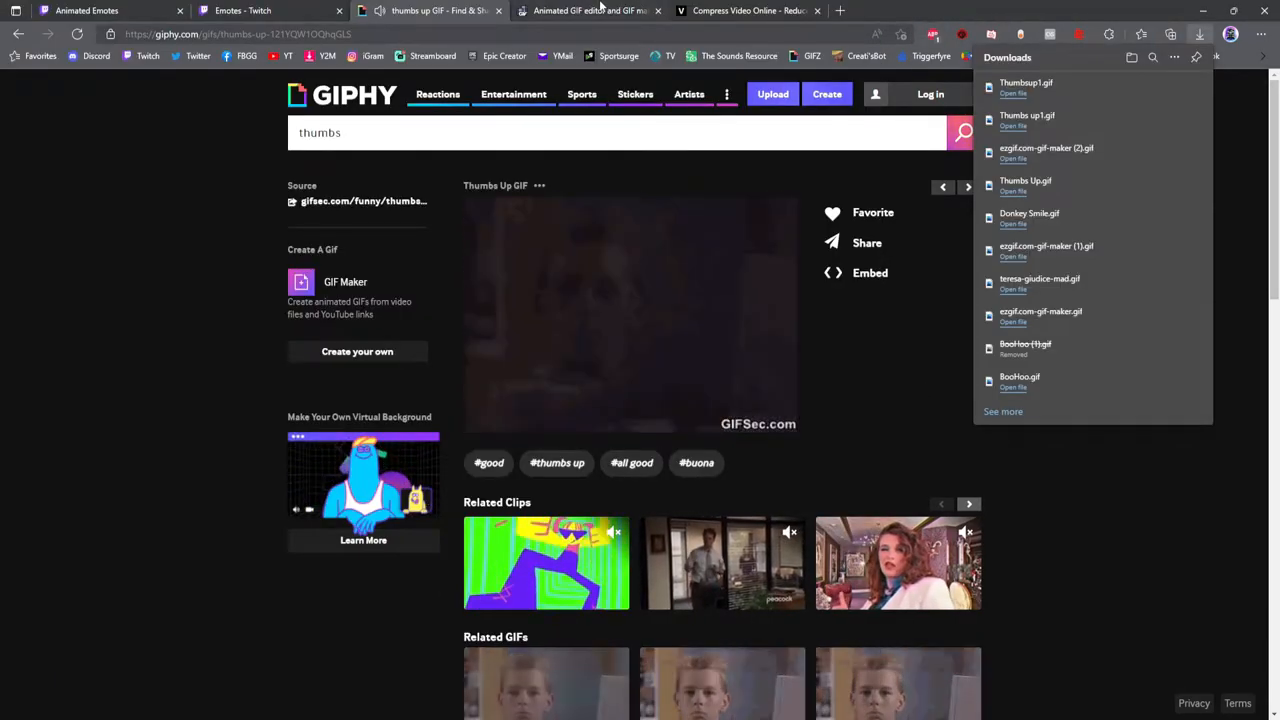
pyautogui.click(590, 10)
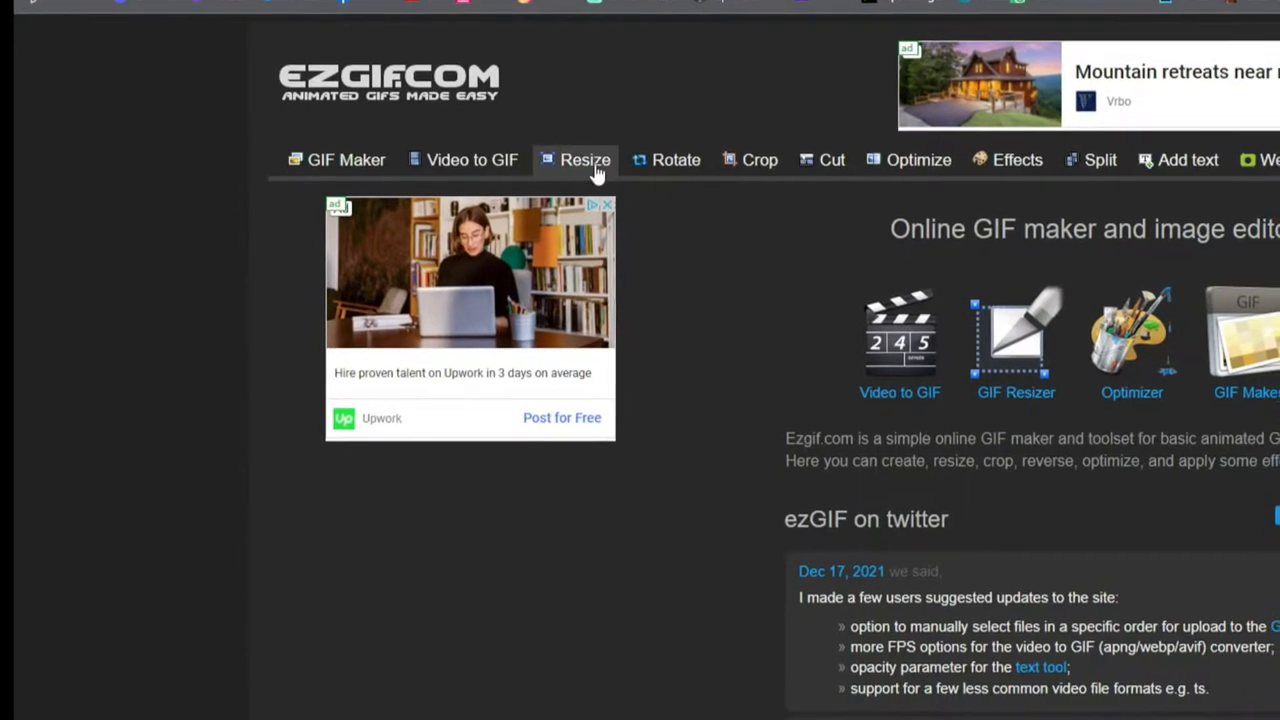
# Step: Upload Thumbsup1.gif (316×223, 41 frames) into ezgif's animated GIF resizer
pyautogui.click(585, 160)
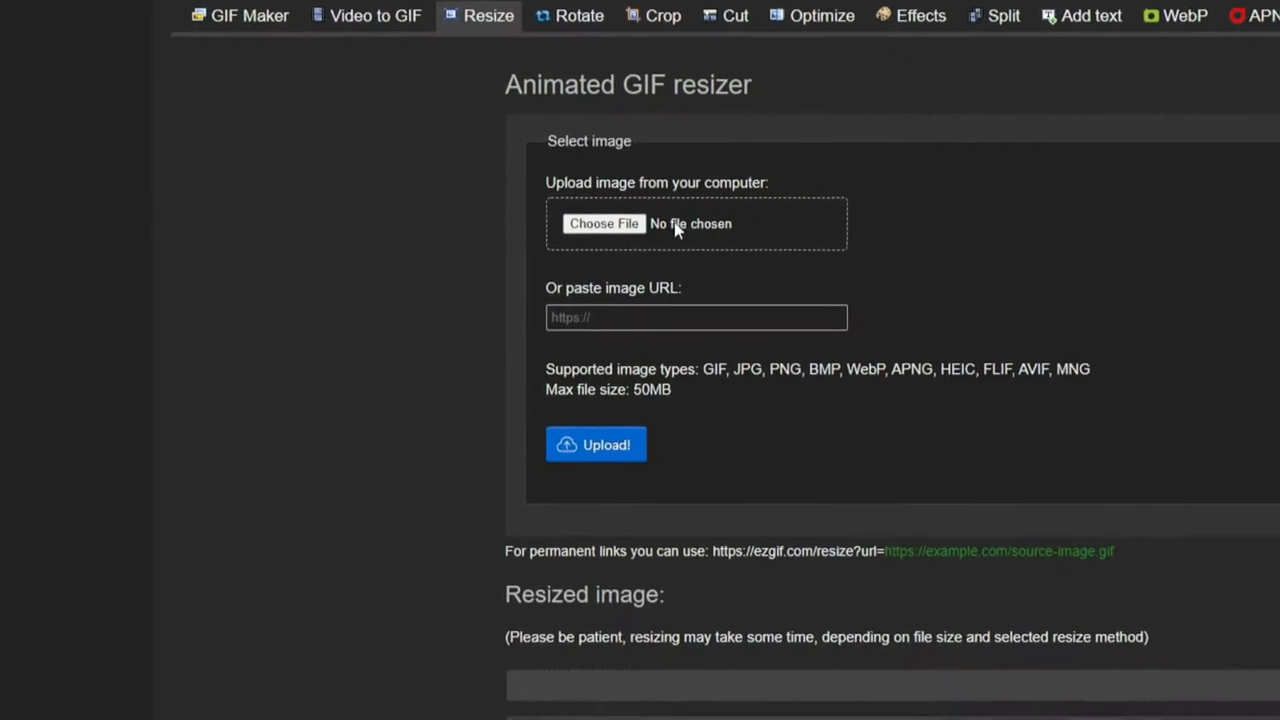
pyautogui.click(604, 223)
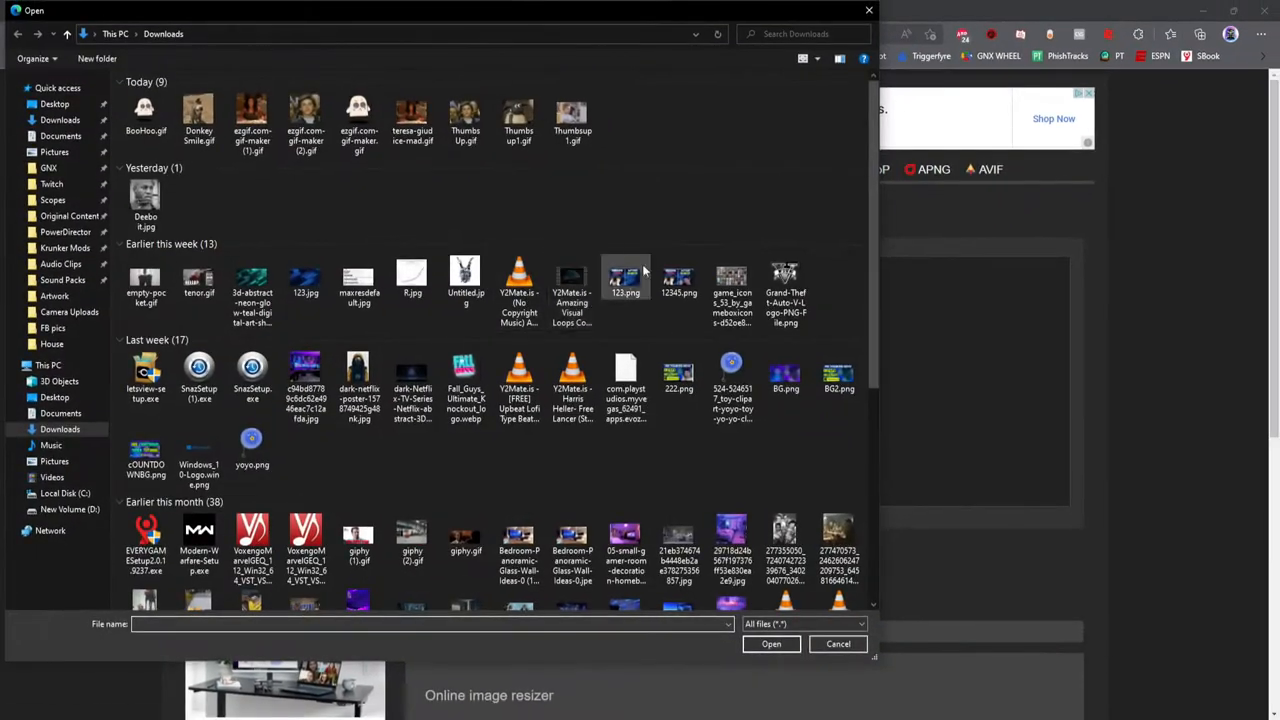
pyautogui.click(771, 643)
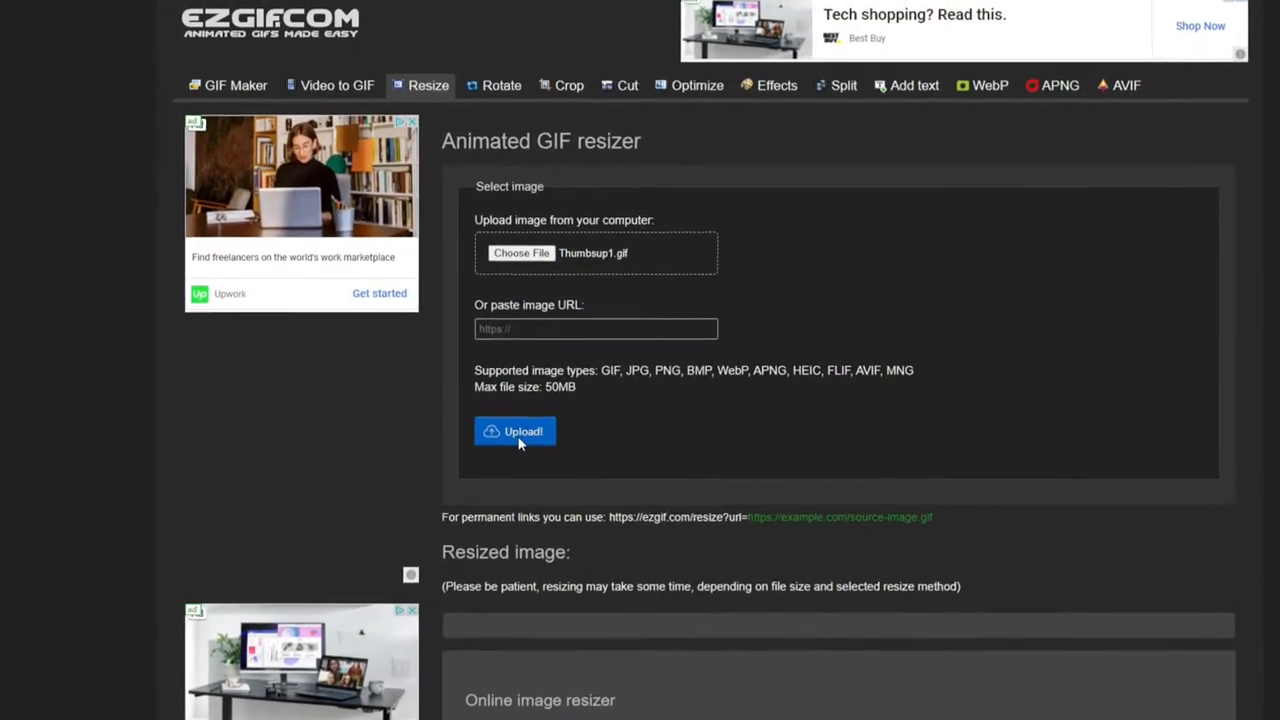
pyautogui.click(515, 431)
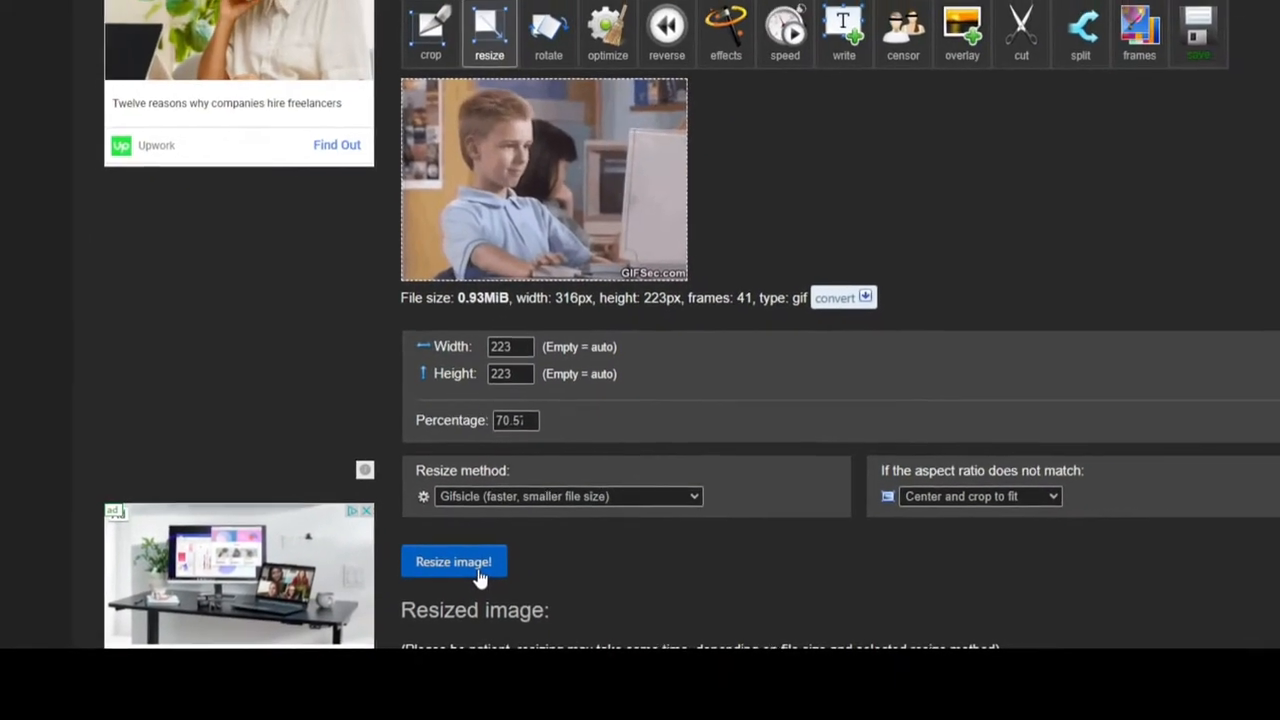
# Step: Resize the GIF to 223×223 (846 KiB, 41 frames) and open it in the frames tool
pyautogui.click(453, 561)
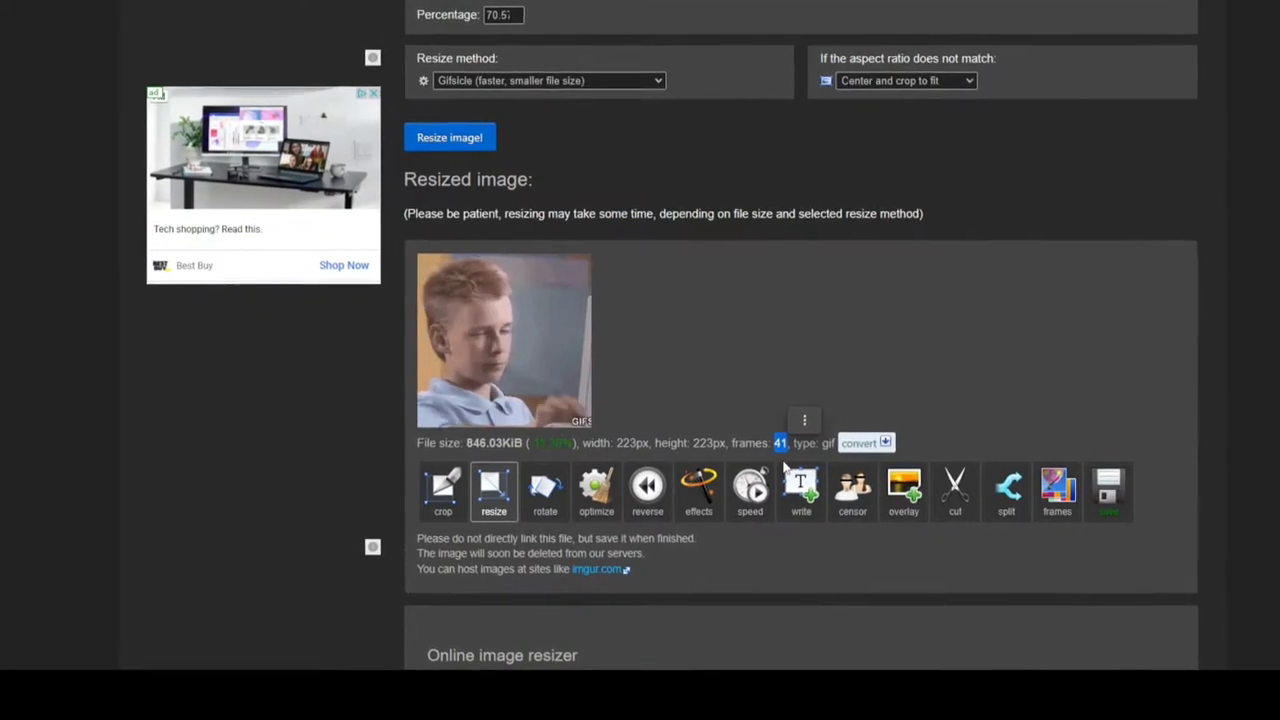
pyautogui.scroll(-3)
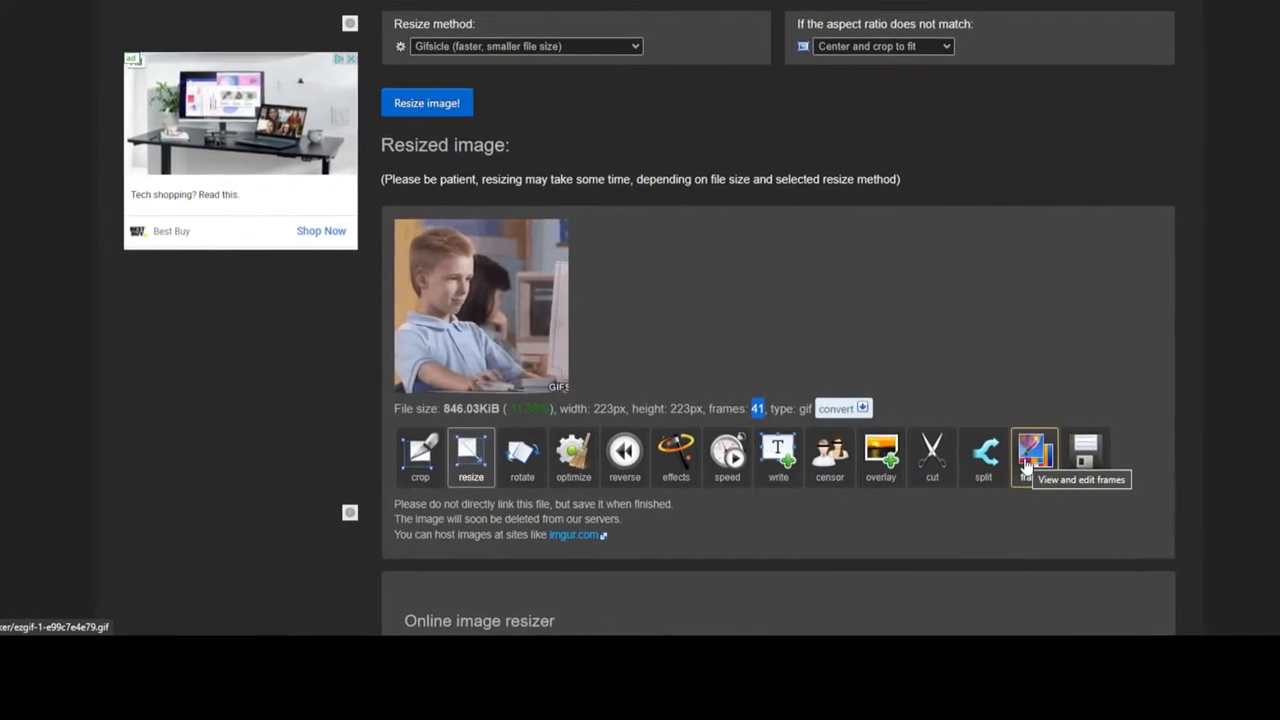
pyautogui.click(1033, 457)
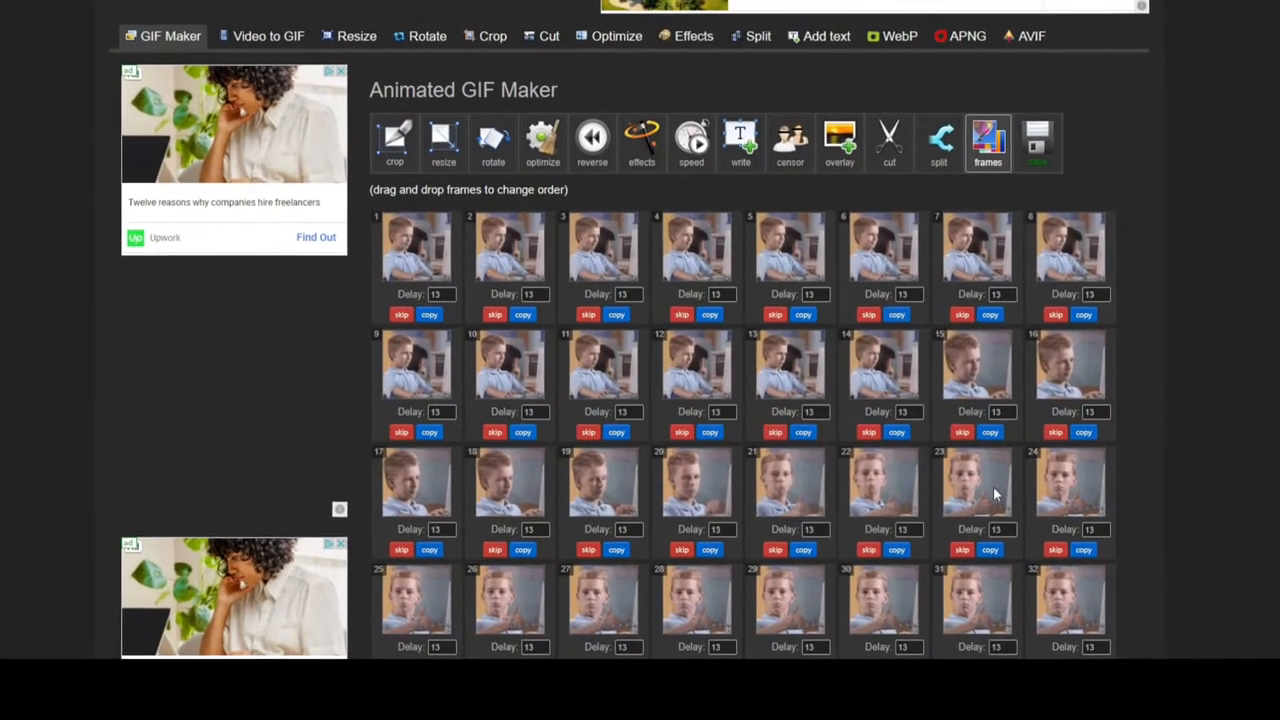
# Step: Make a GIF with five frames skipped, giving 36 frames at about 726 KiB
pyautogui.scroll(-3)
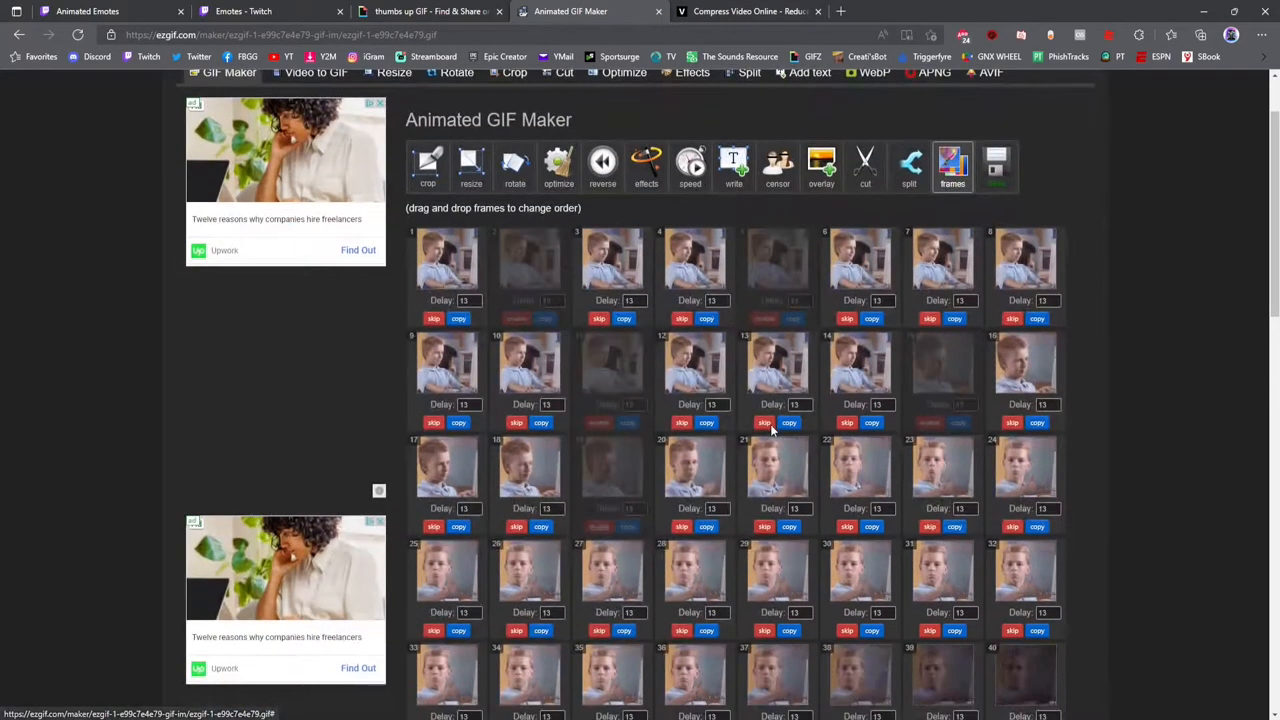
pyautogui.scroll(-3)
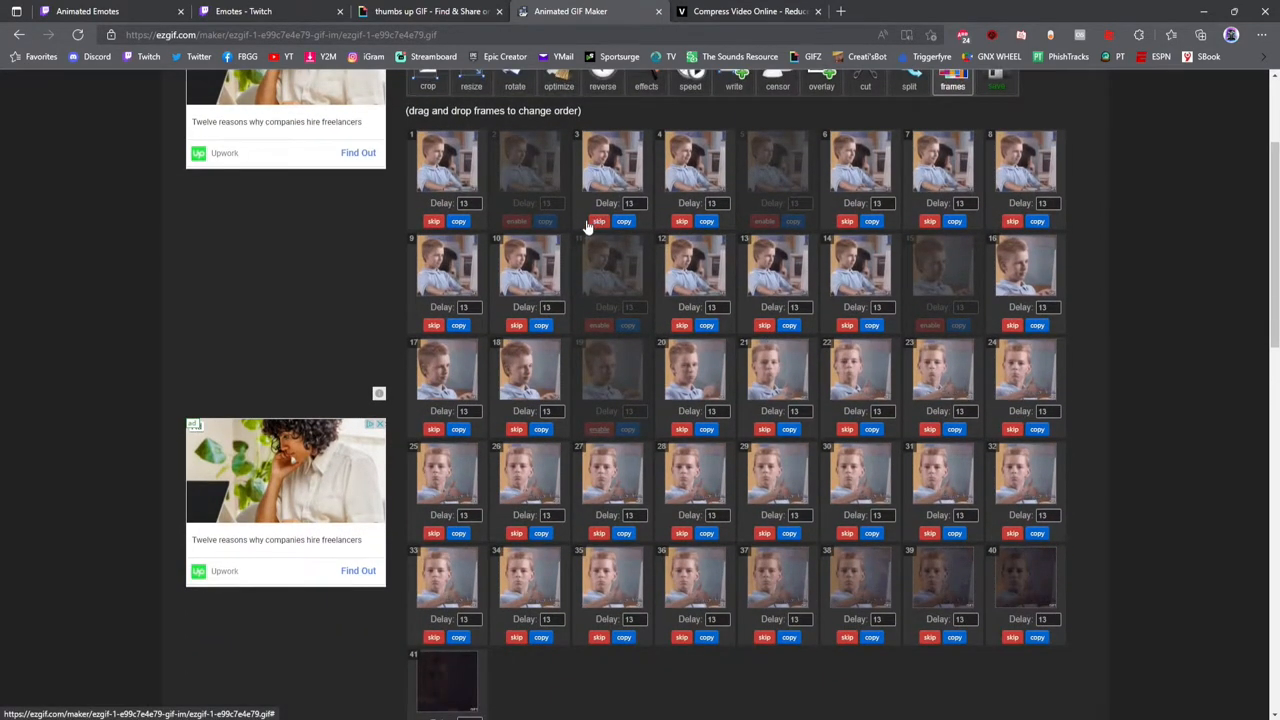
pyautogui.moveTo(796, 210)
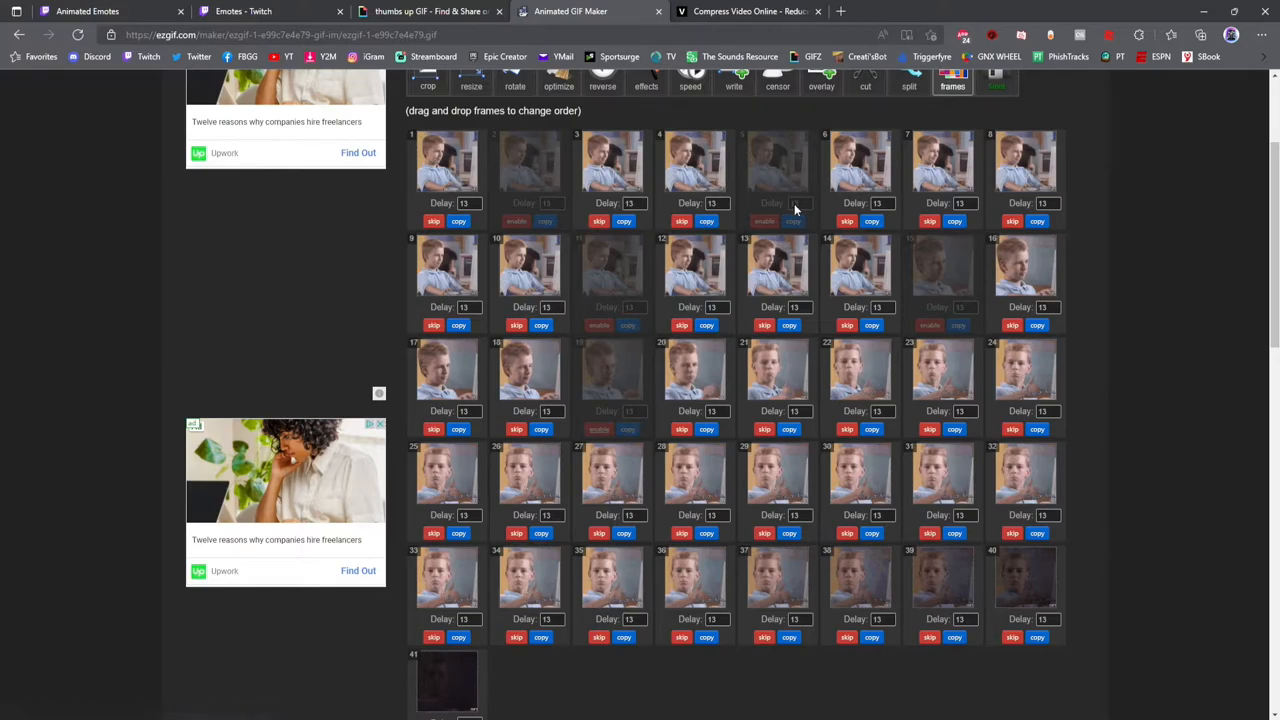
pyautogui.moveTo(1165, 187)
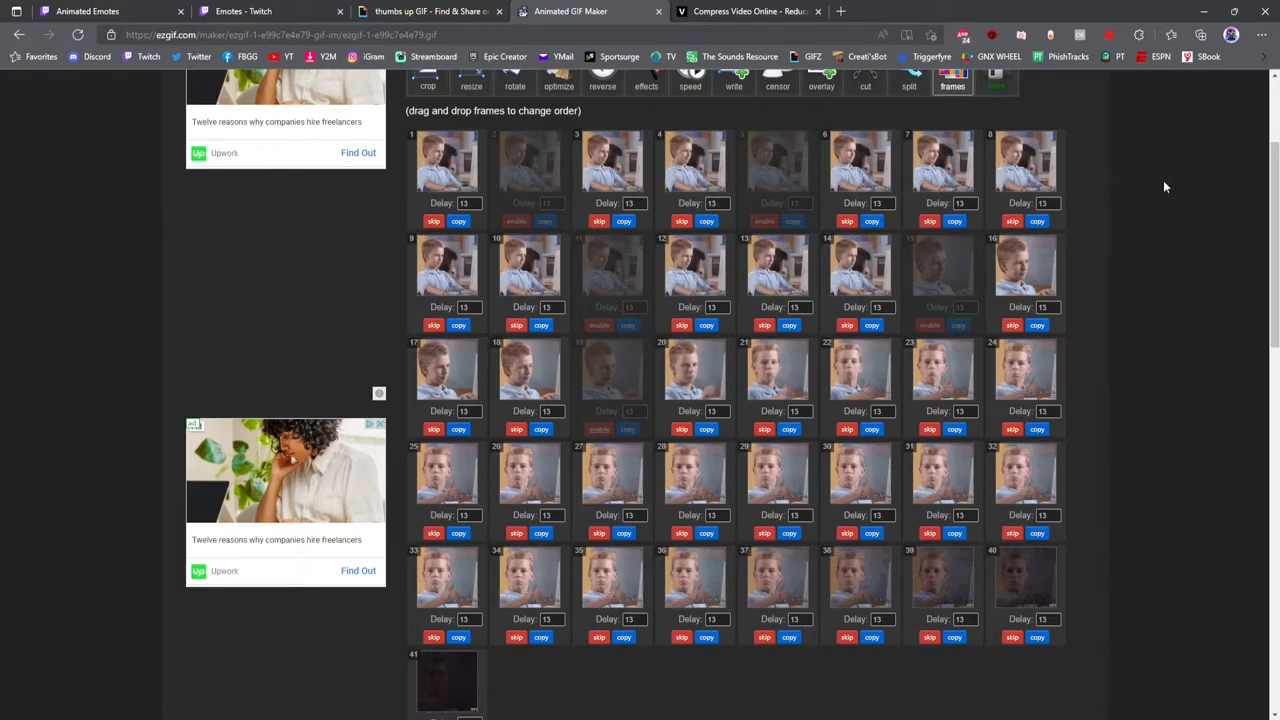
pyautogui.scroll(-3)
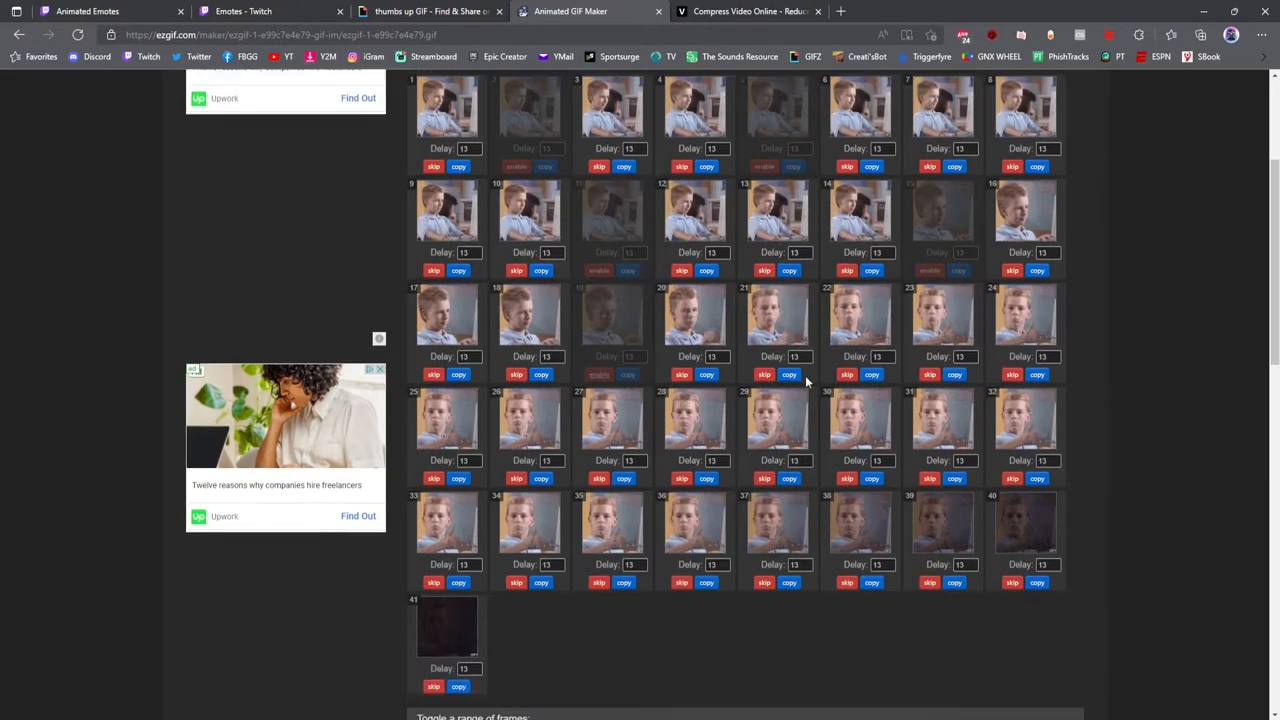
pyautogui.scroll(-3)
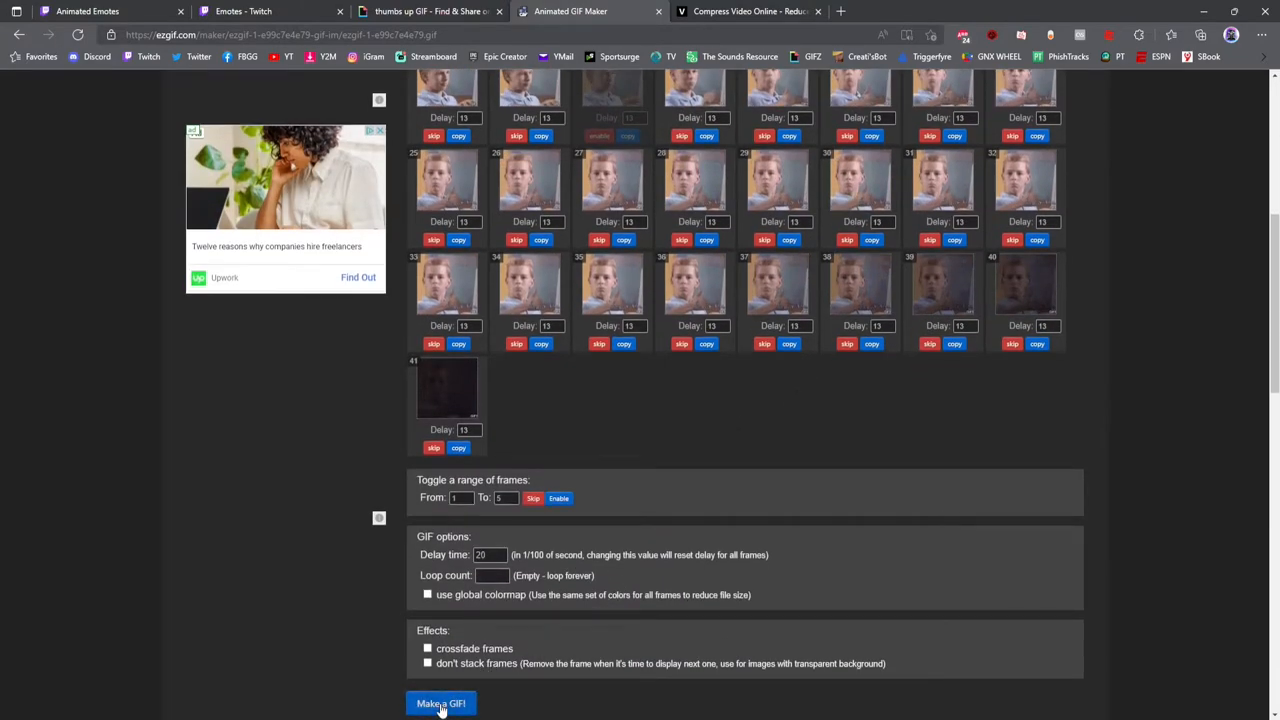
pyautogui.click(440, 703)
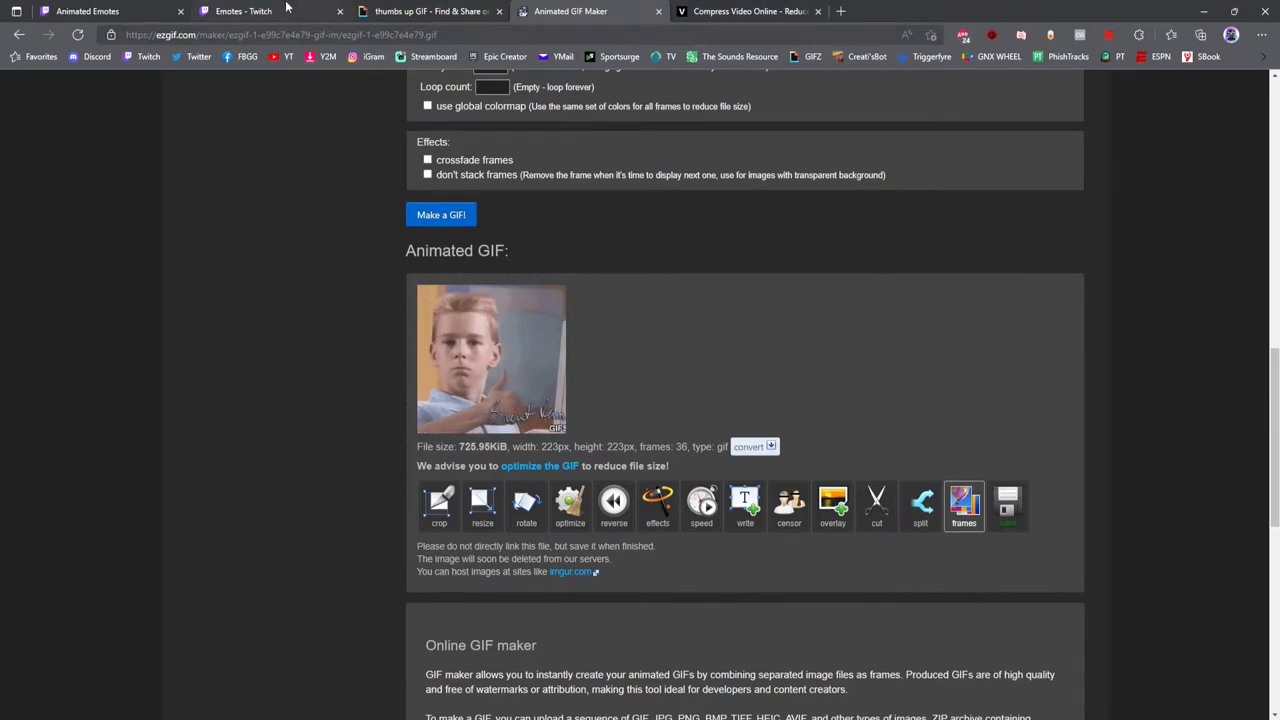
# Step: Upload ezgif.com-gif-maker (3).gif to the empty Twitch Animated Emotes slot
pyautogui.click(243, 11)
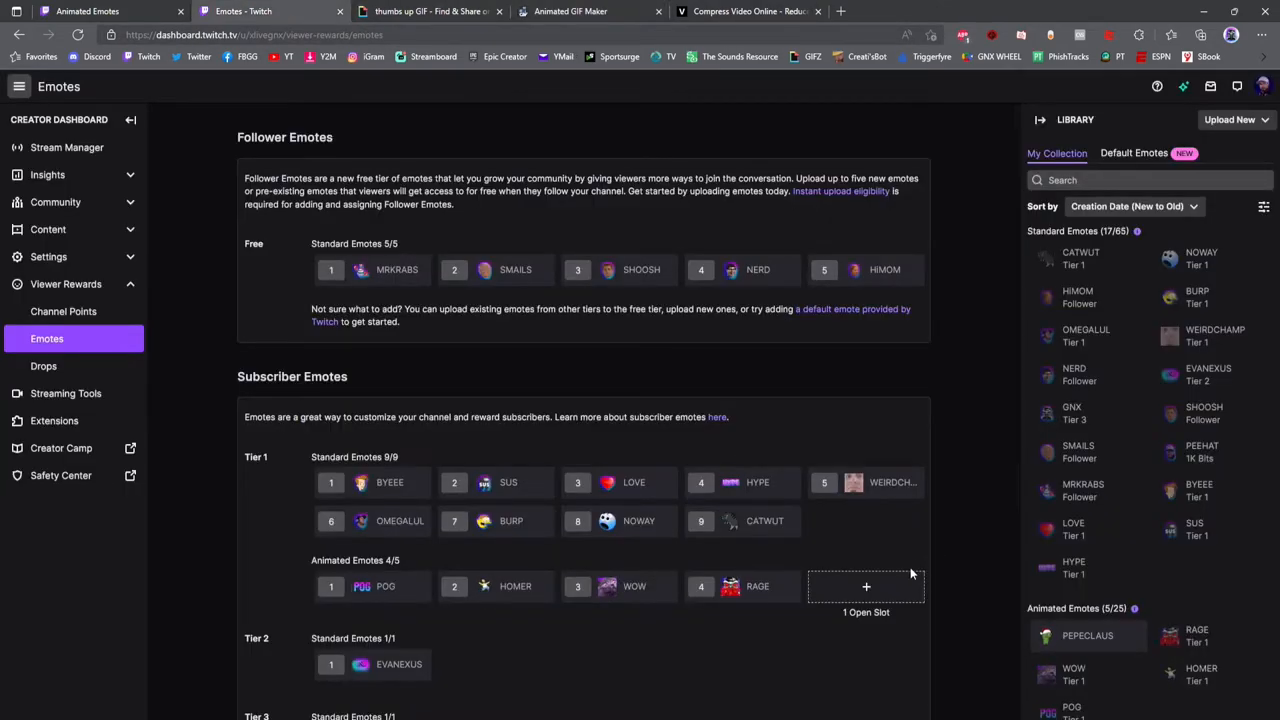
pyautogui.click(866, 586)
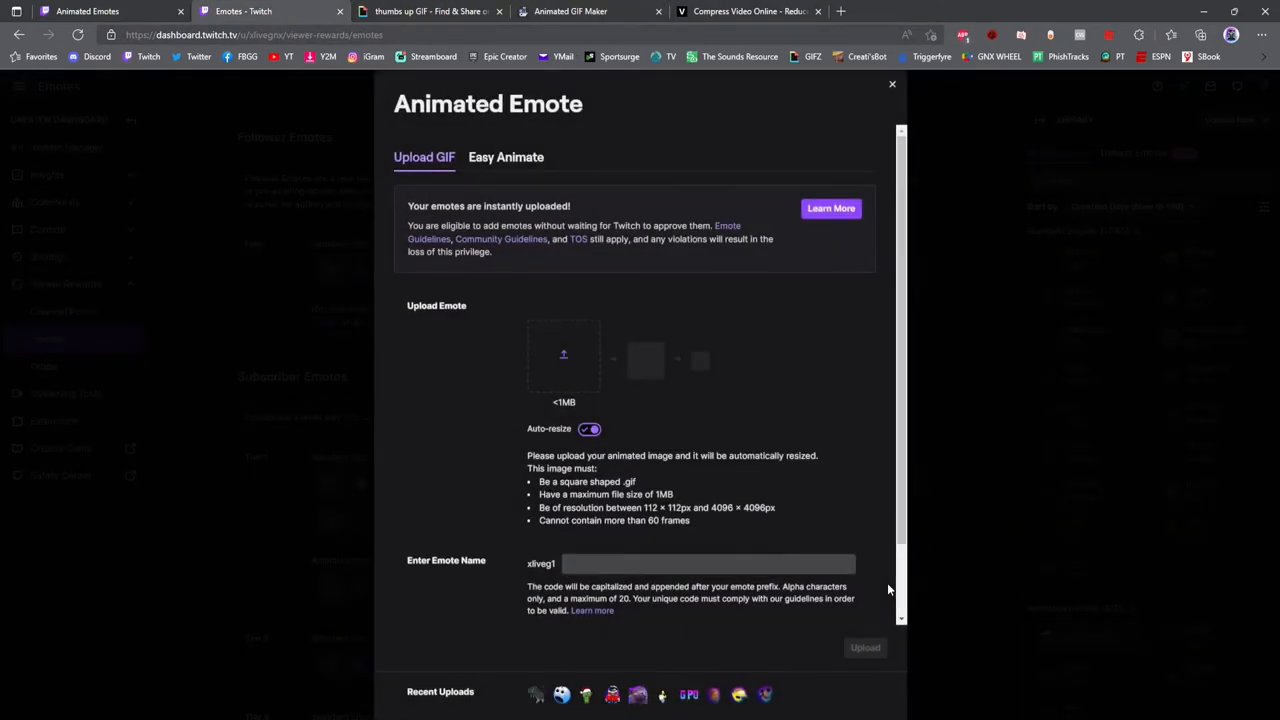
pyautogui.click(563, 355)
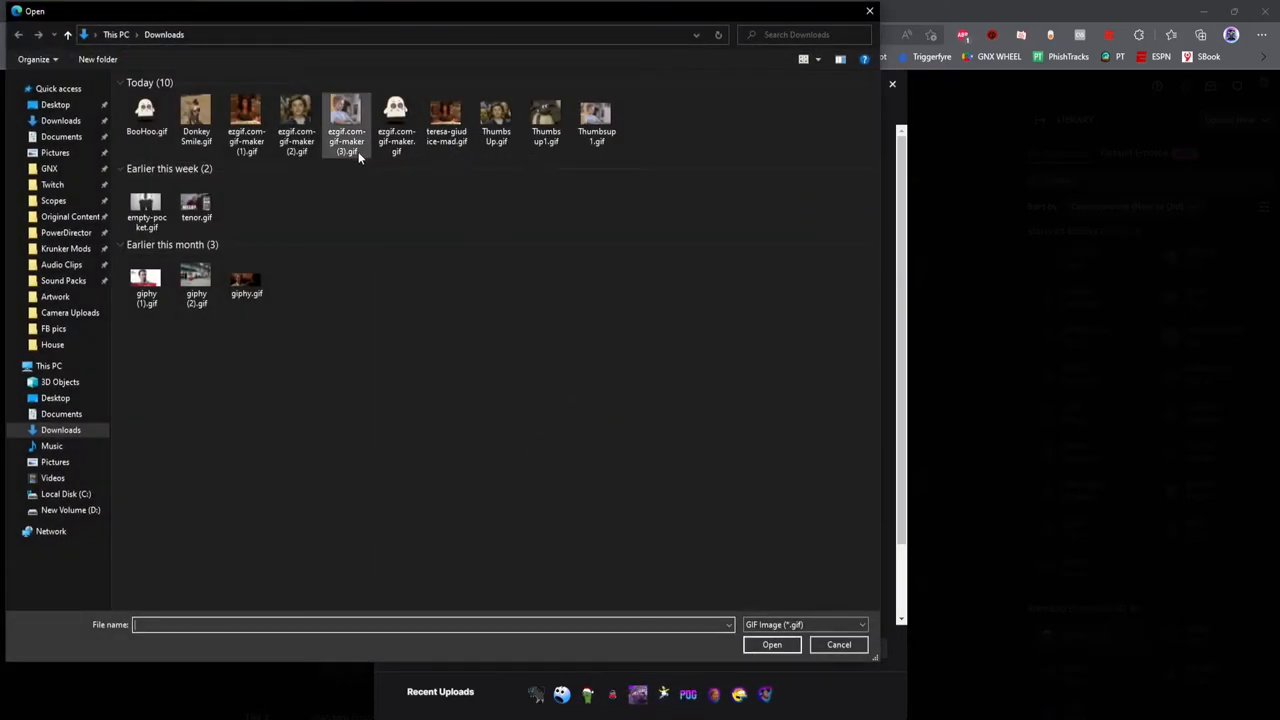
pyautogui.click(346, 120)
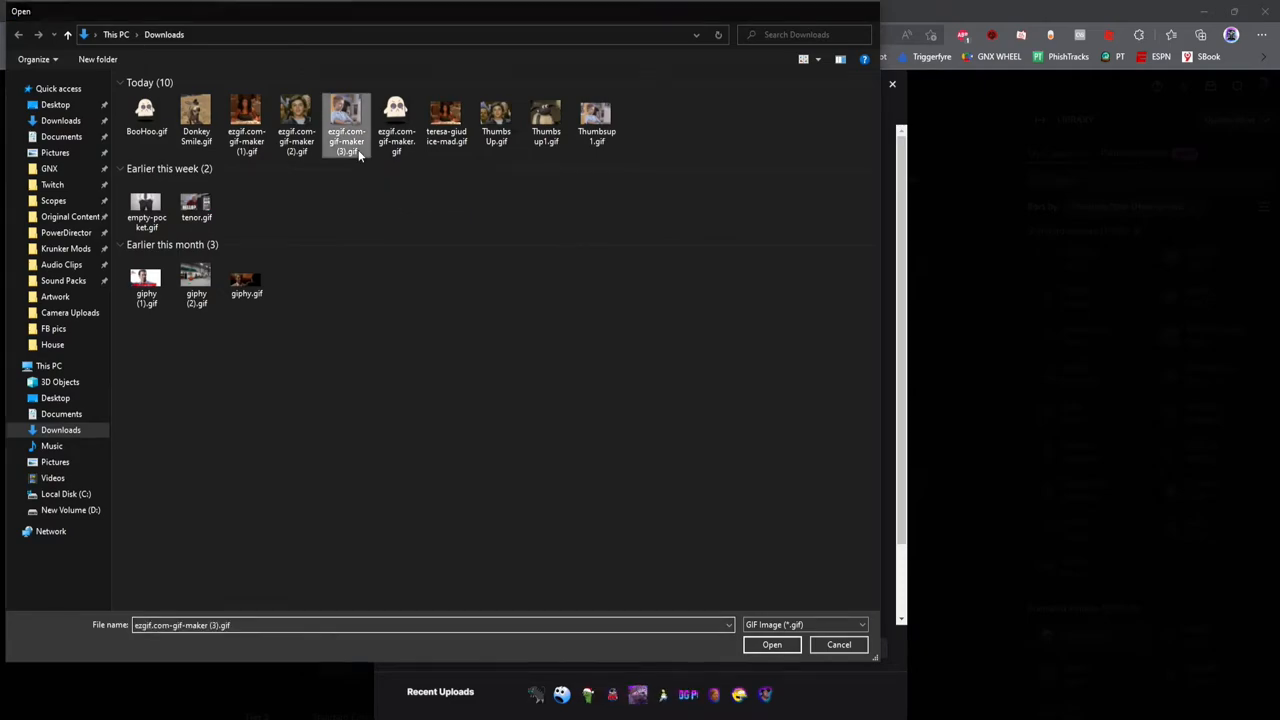
pyautogui.click(771, 644)
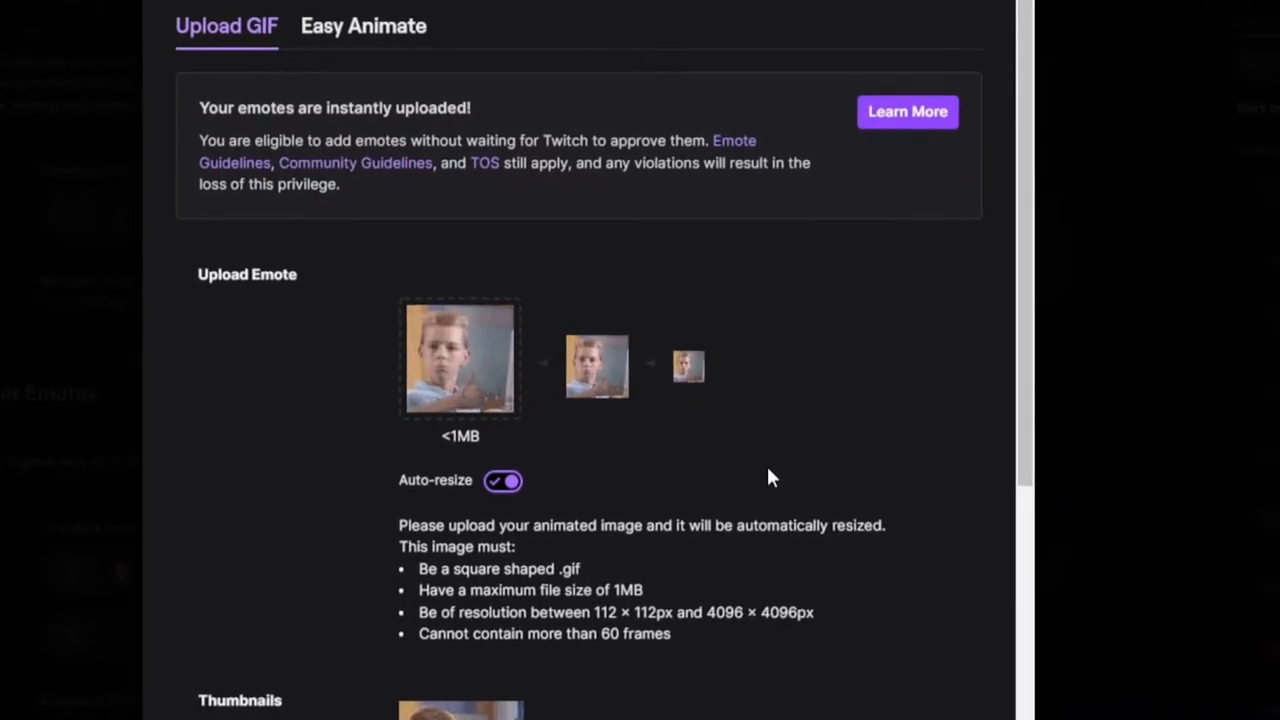
pyautogui.scroll(-3)
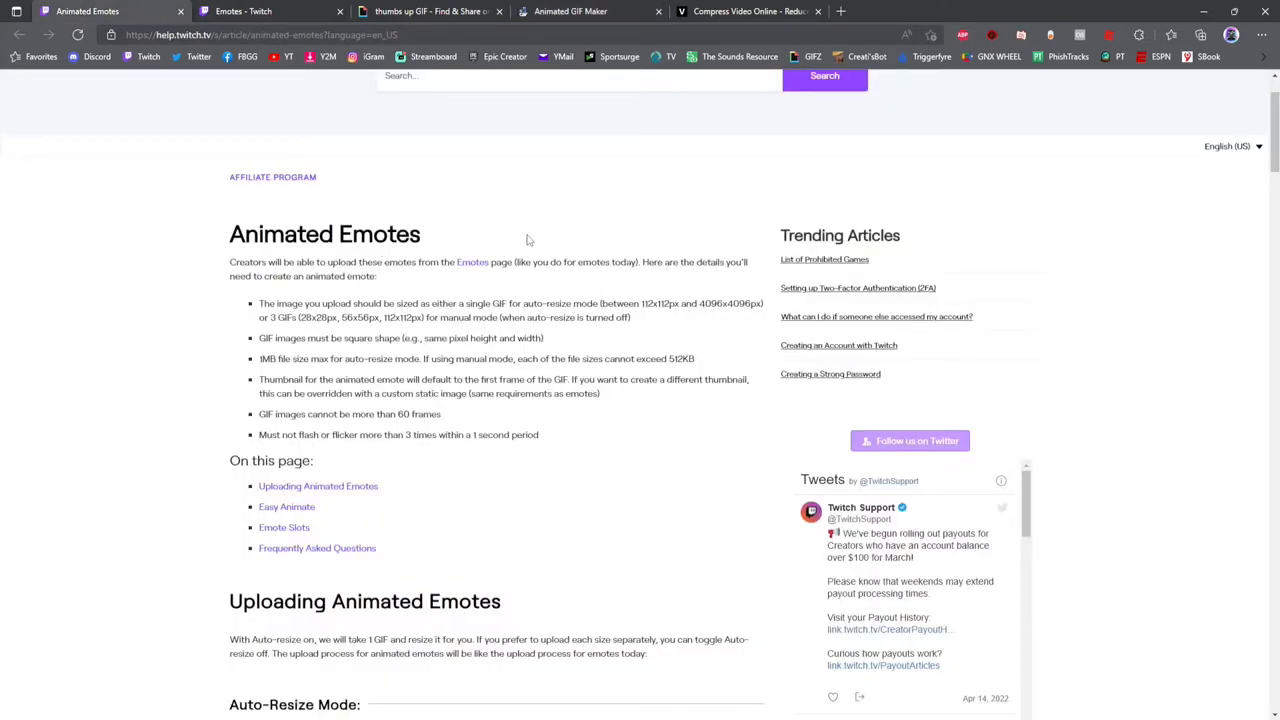
# Step: Review the Animated Emotes help article's size, shape, file-size and frame requirements
pyautogui.click(260, 35)
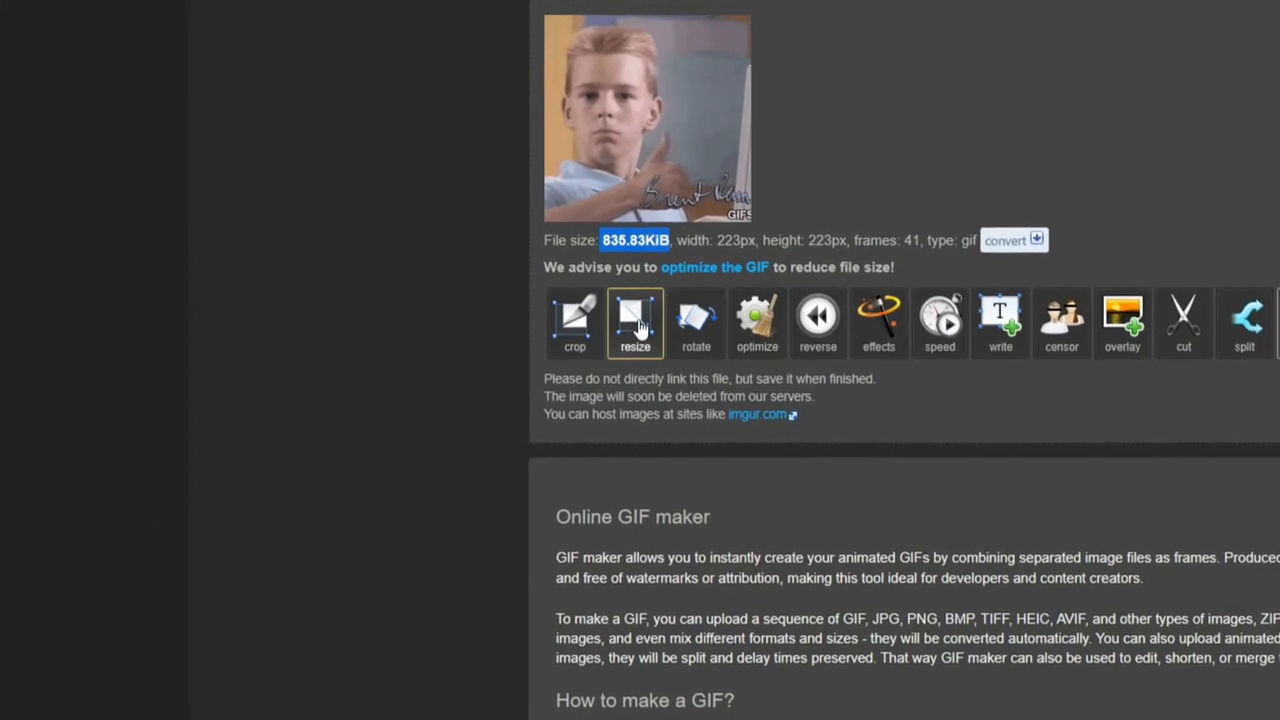
# Step: Resize the 41-frame thumbs-up GIF to 180×180 px, reducing it to 779.65 KiB
pyautogui.click(634, 322)
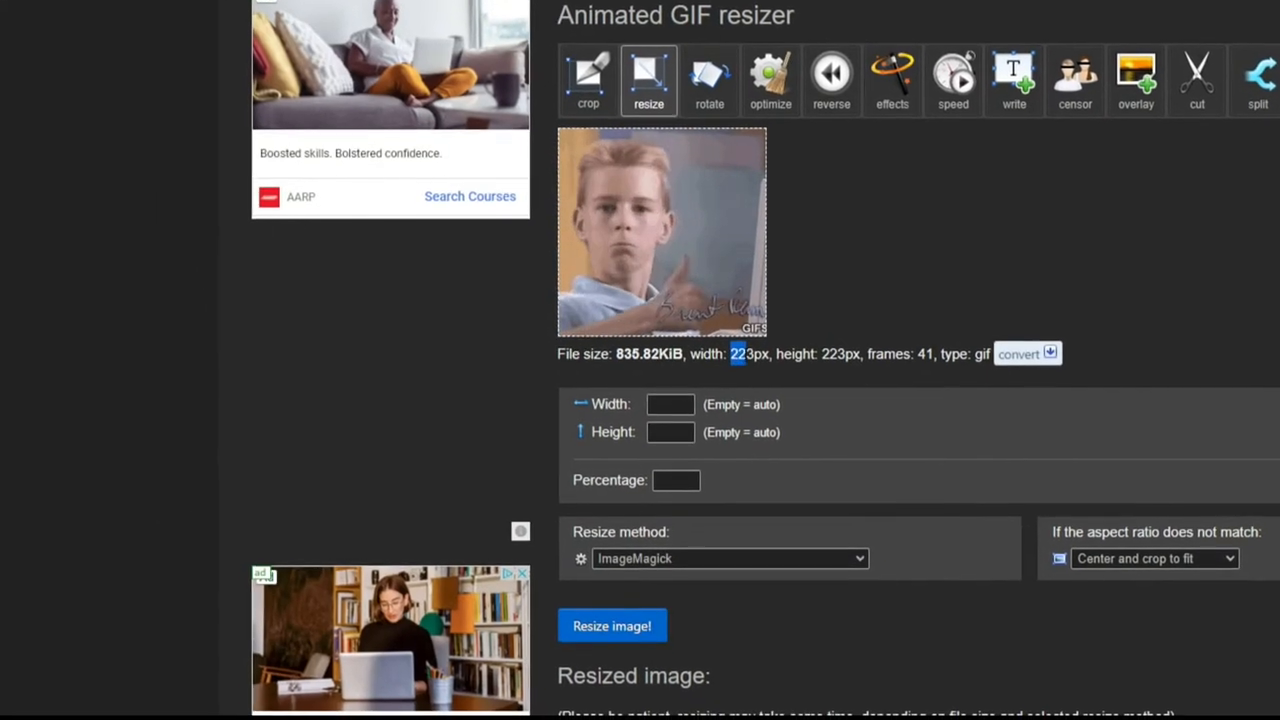
pyautogui.scroll(-3)
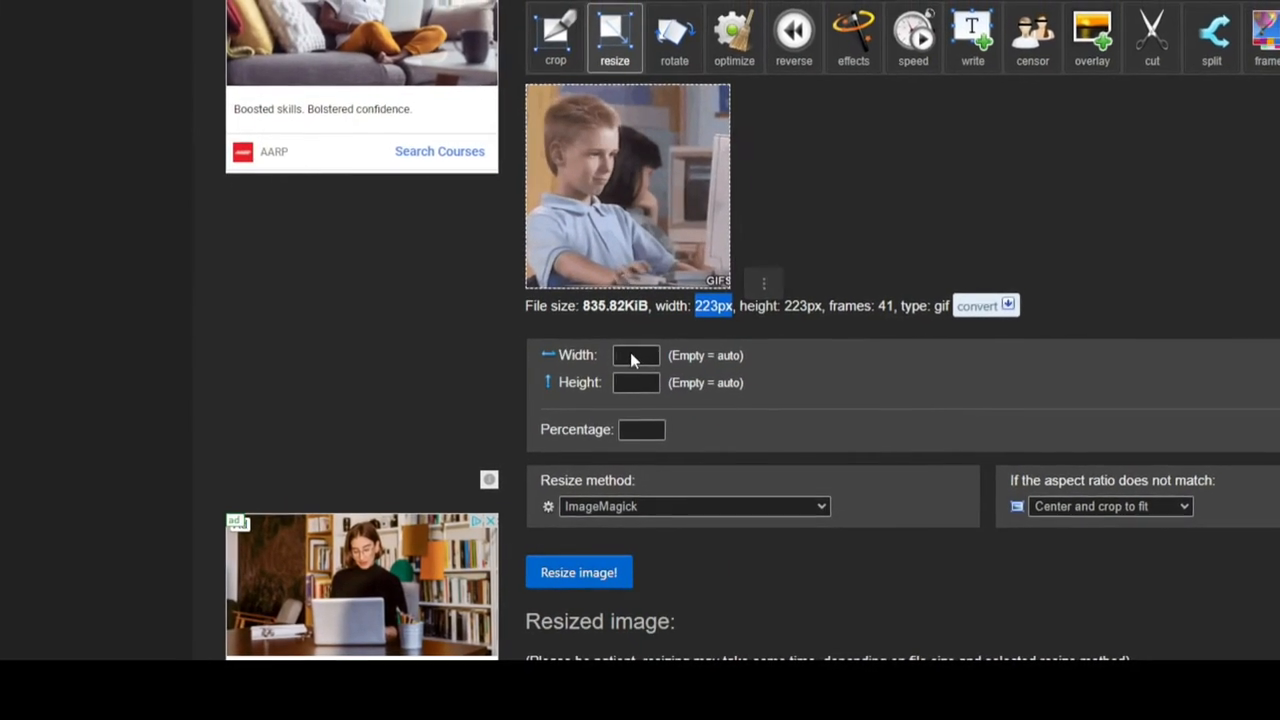
pyautogui.write('180')
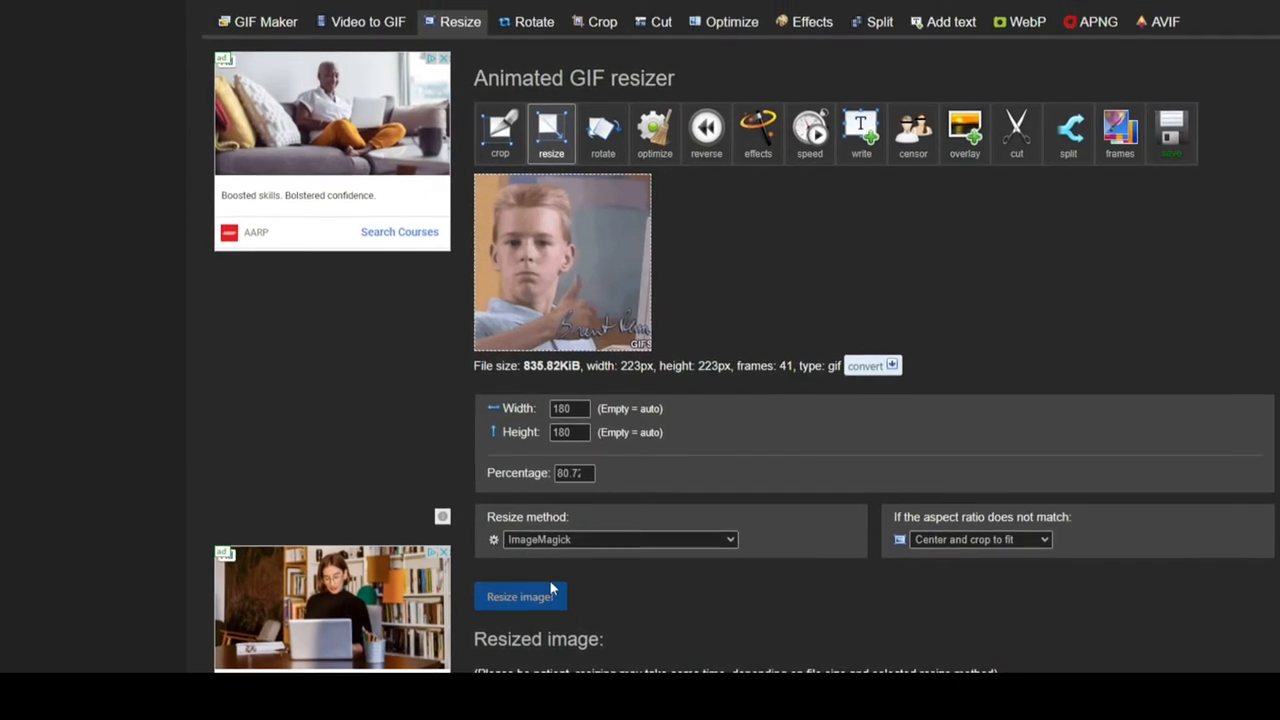
pyautogui.click(520, 596)
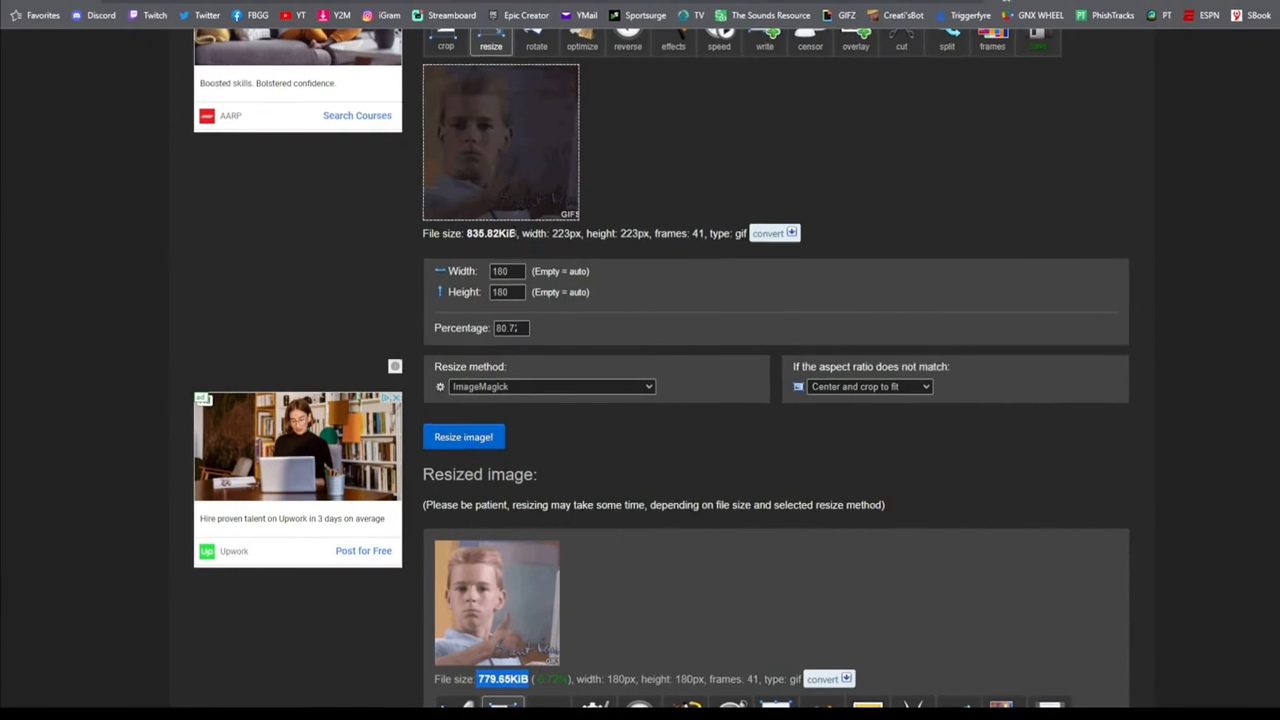
pyautogui.scroll(-3)
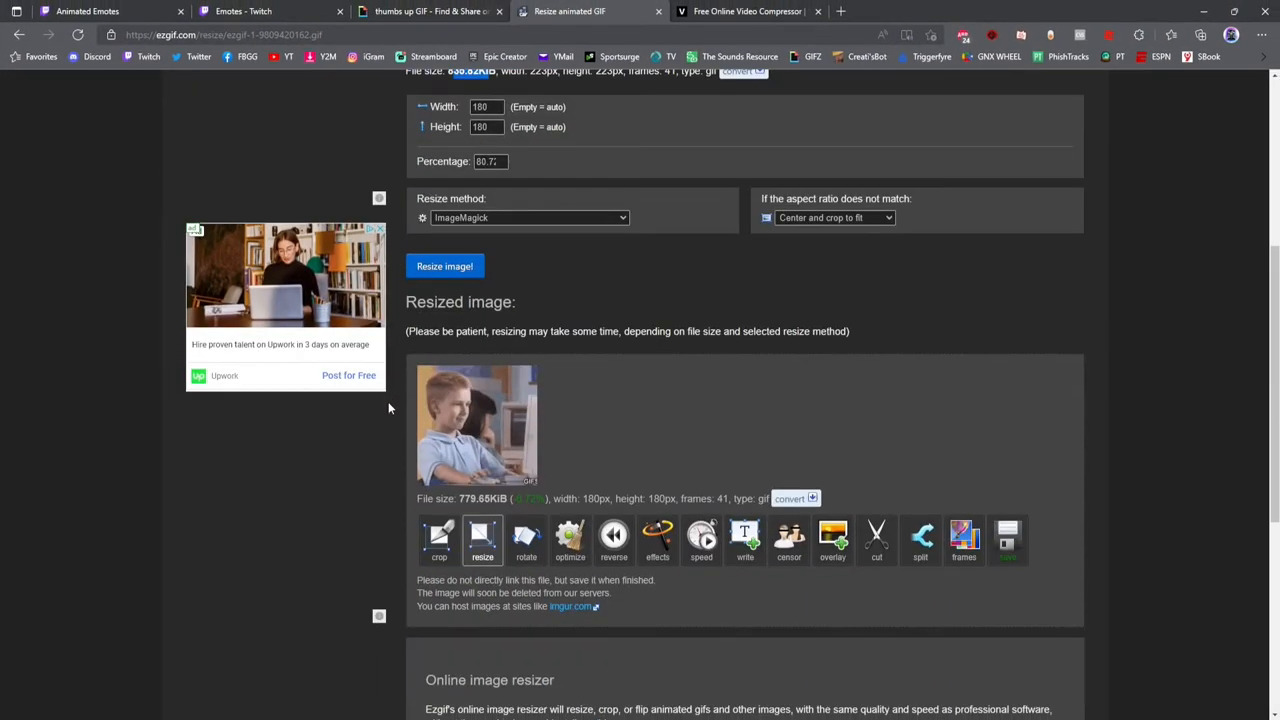